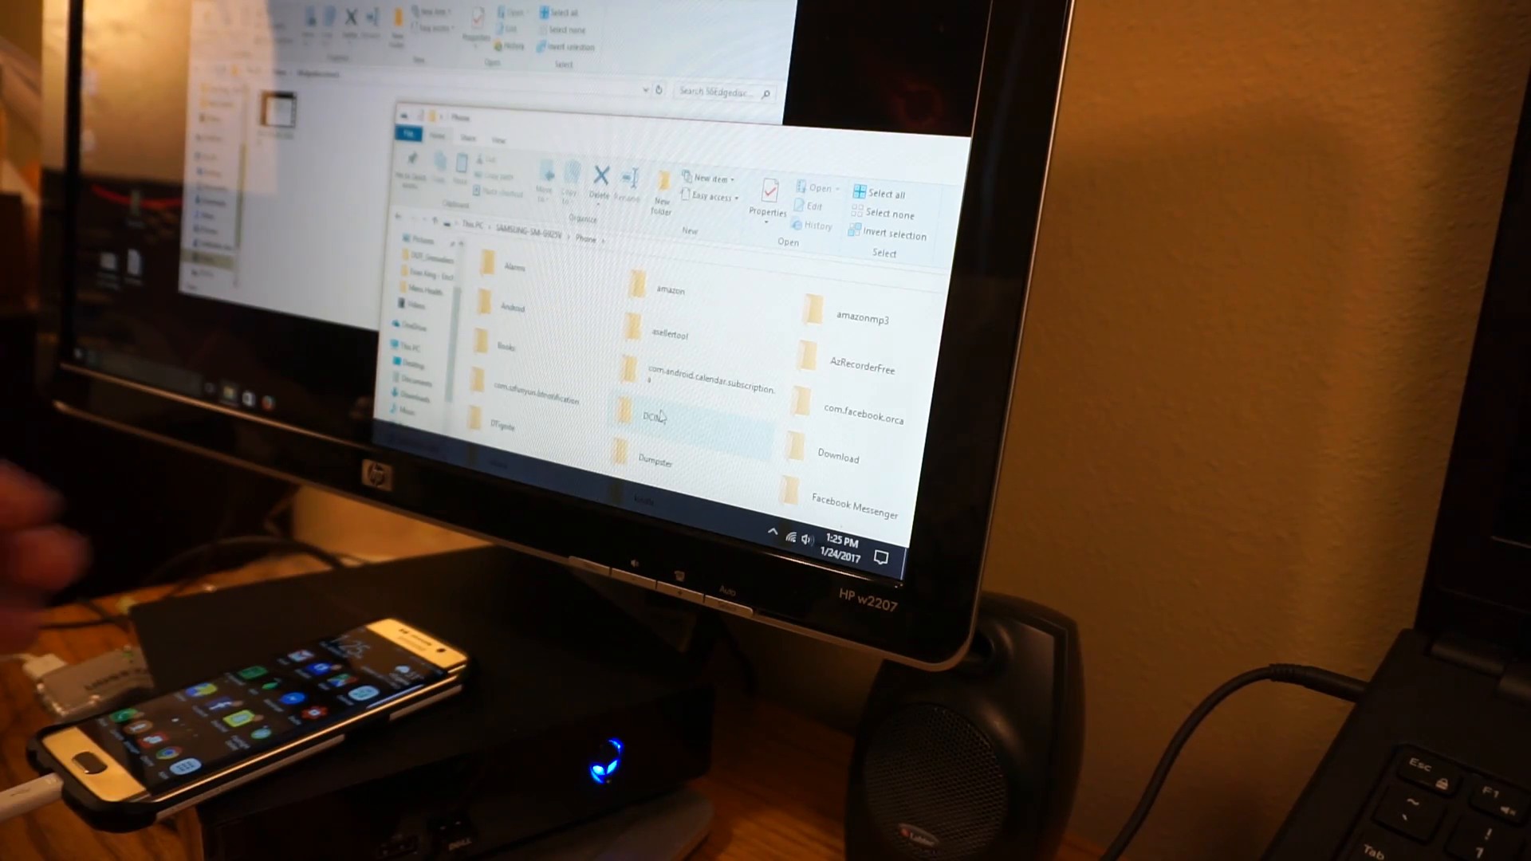
Open the DCIM folder in the phone's internal storage to reveal Camera and Screenshots
double_click(628, 411)
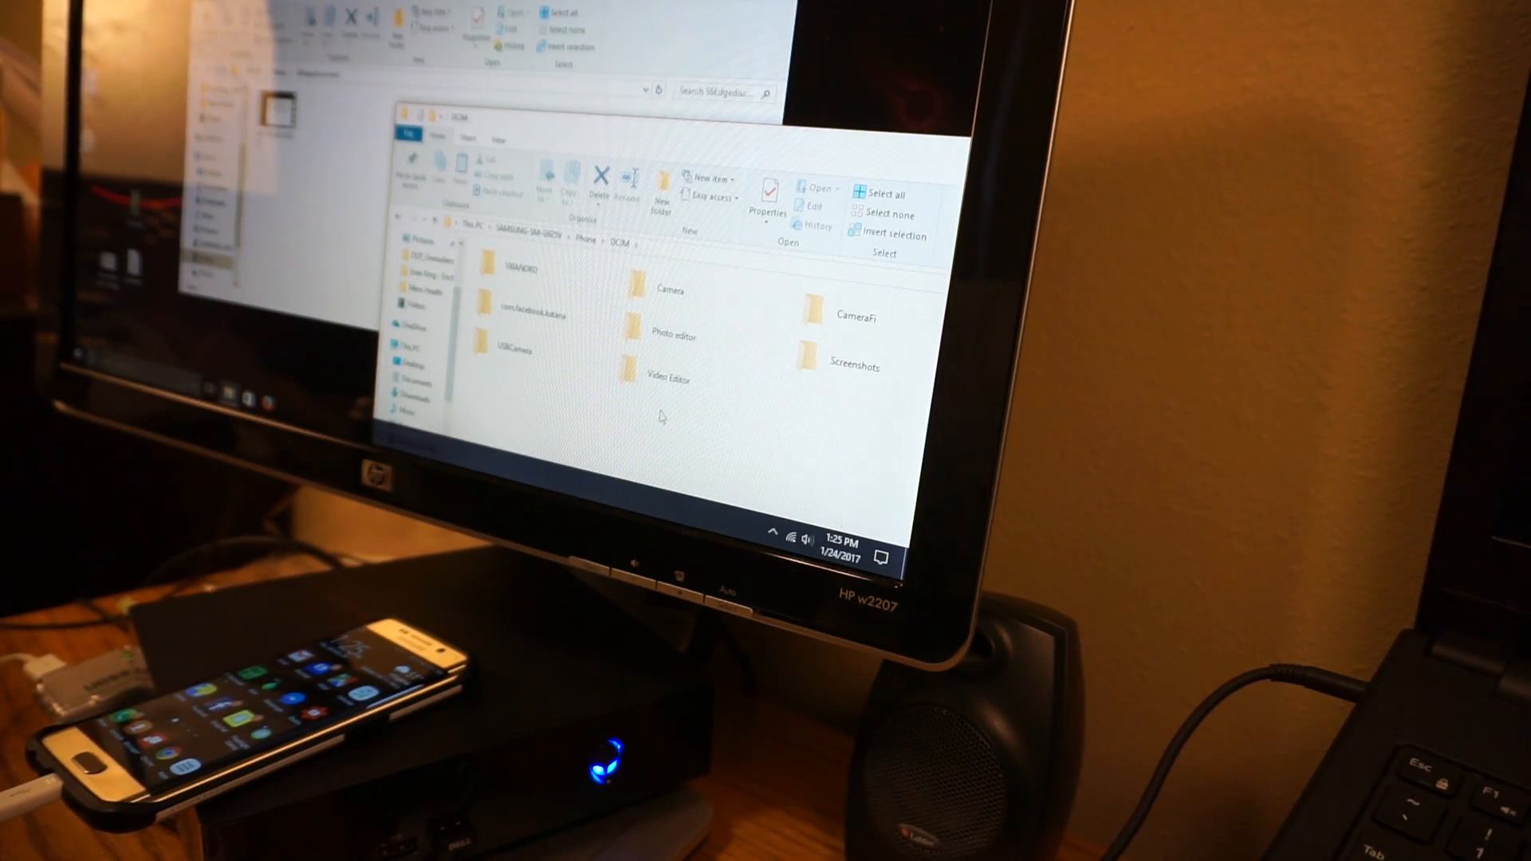